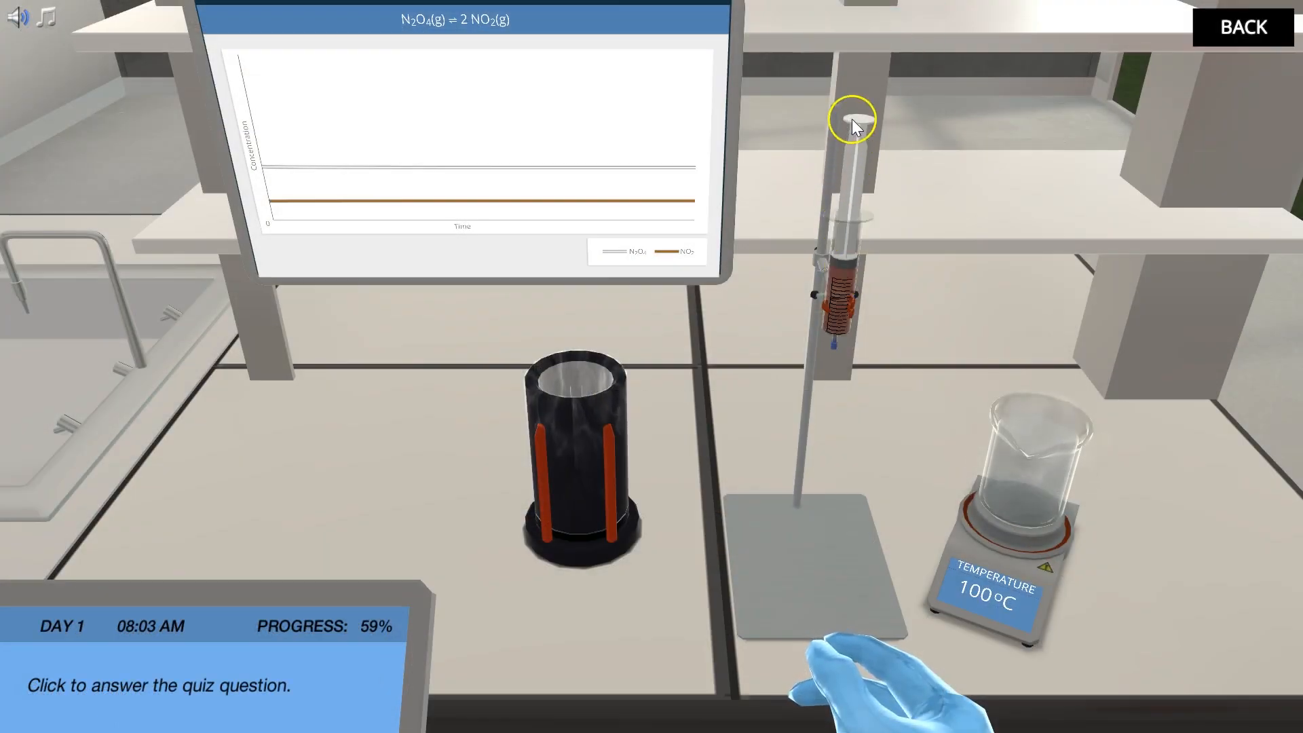
Push the syringe plunger to compress the N₂O₄/NO₂ gas mixture and raise its pressure.
{"action": "left_click", "coordinate": [850, 117]}
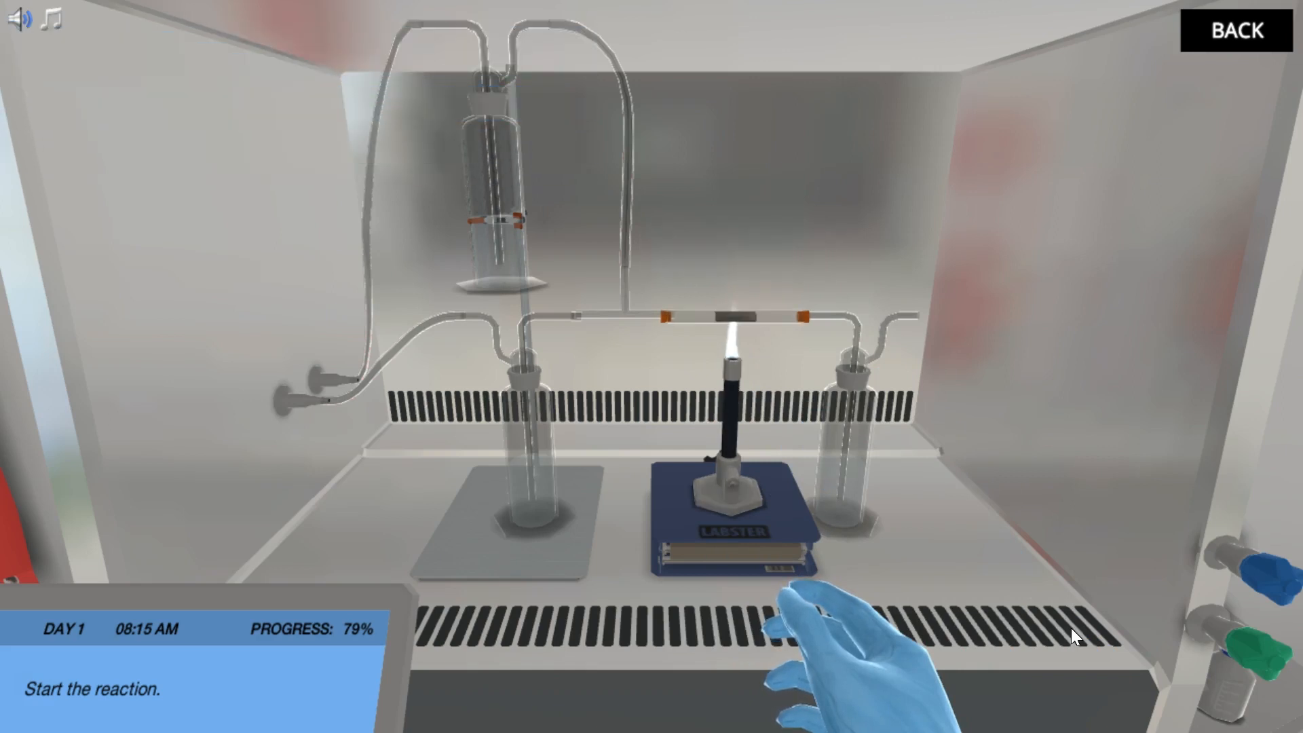
{"action": "mouse_move", "coordinate": [1280, 578]}
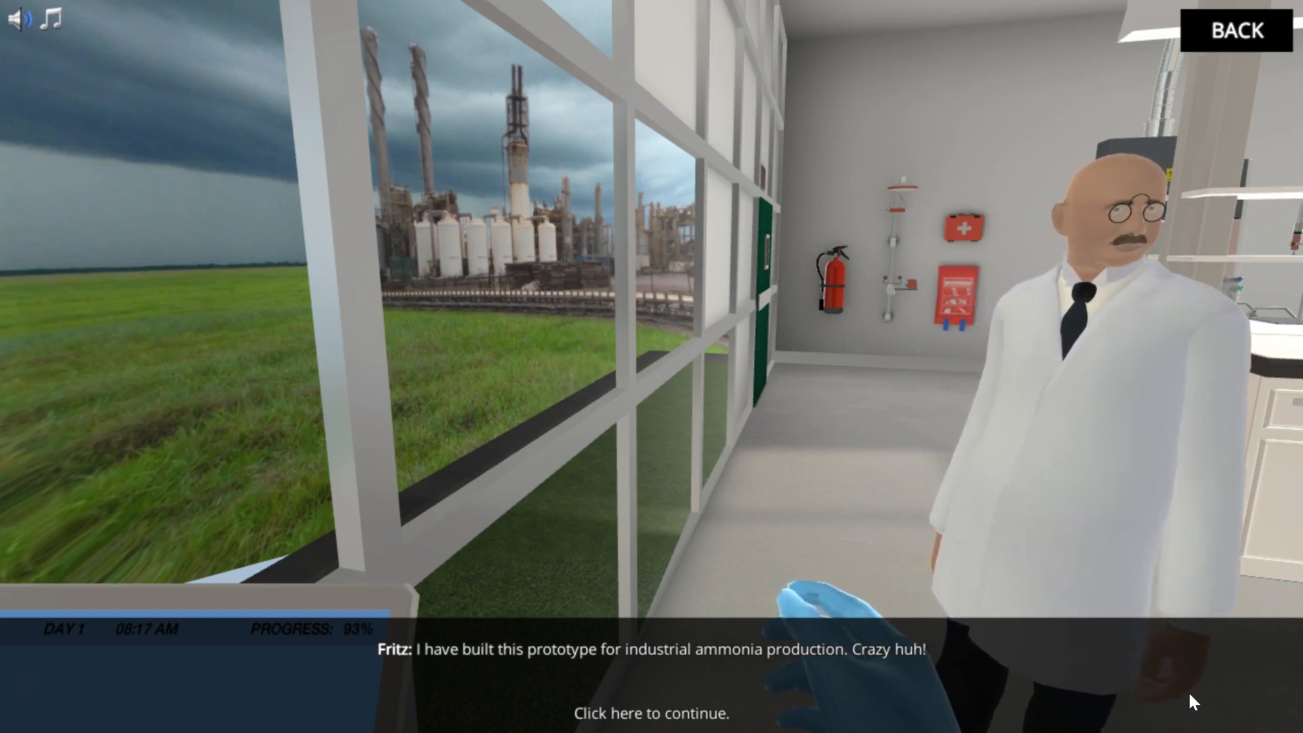
Advance the scientist's dialogue about his ammonia production prototype.
{"action": "left_click", "coordinate": [651, 713]}
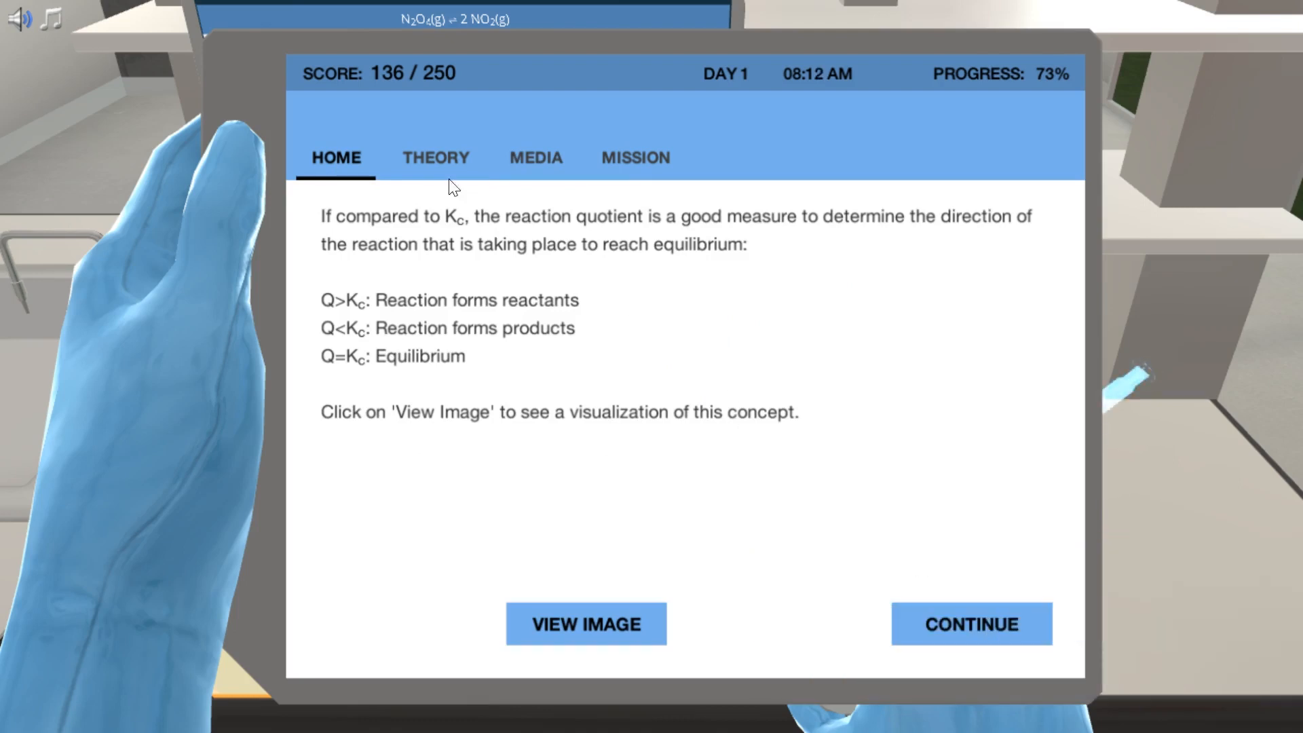
Read the Le Chatelier's principle article in the tablet's Theory pages, then move to Media.
{"action": "left_click", "coordinate": [436, 157]}
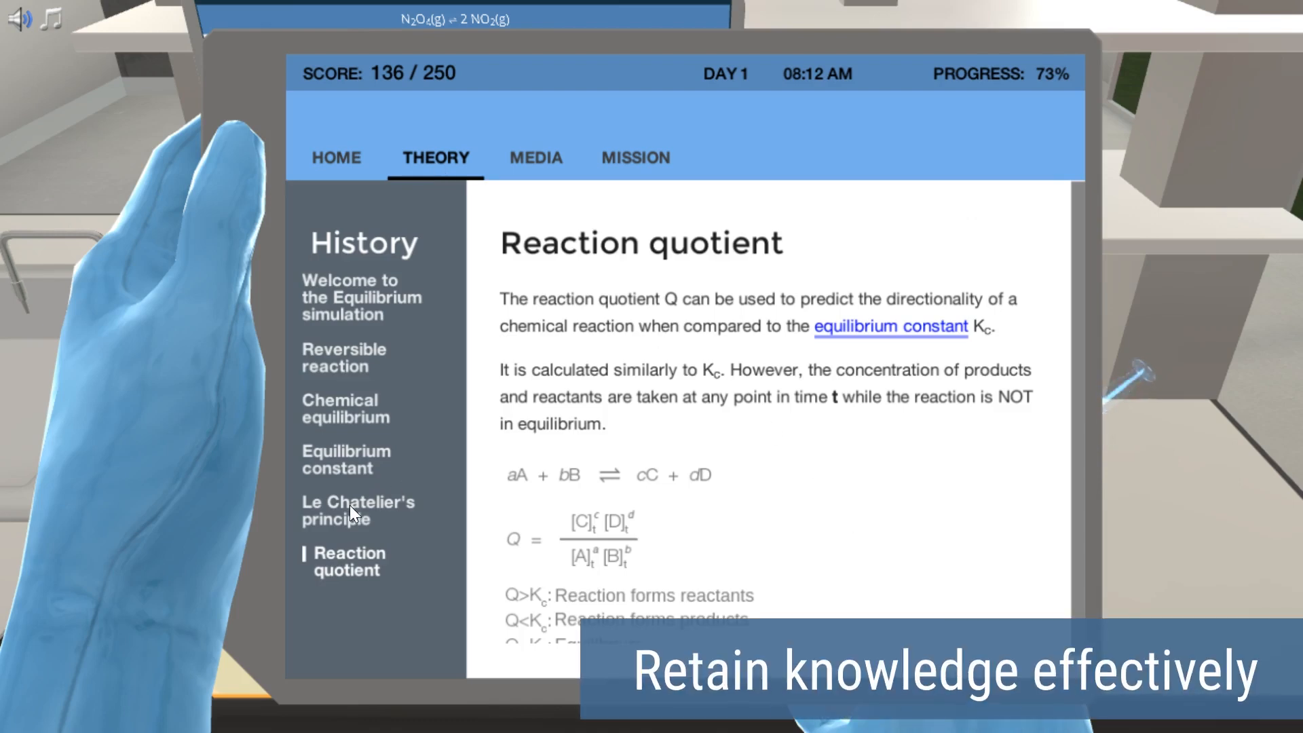
{"action": "left_click", "coordinate": [357, 509]}
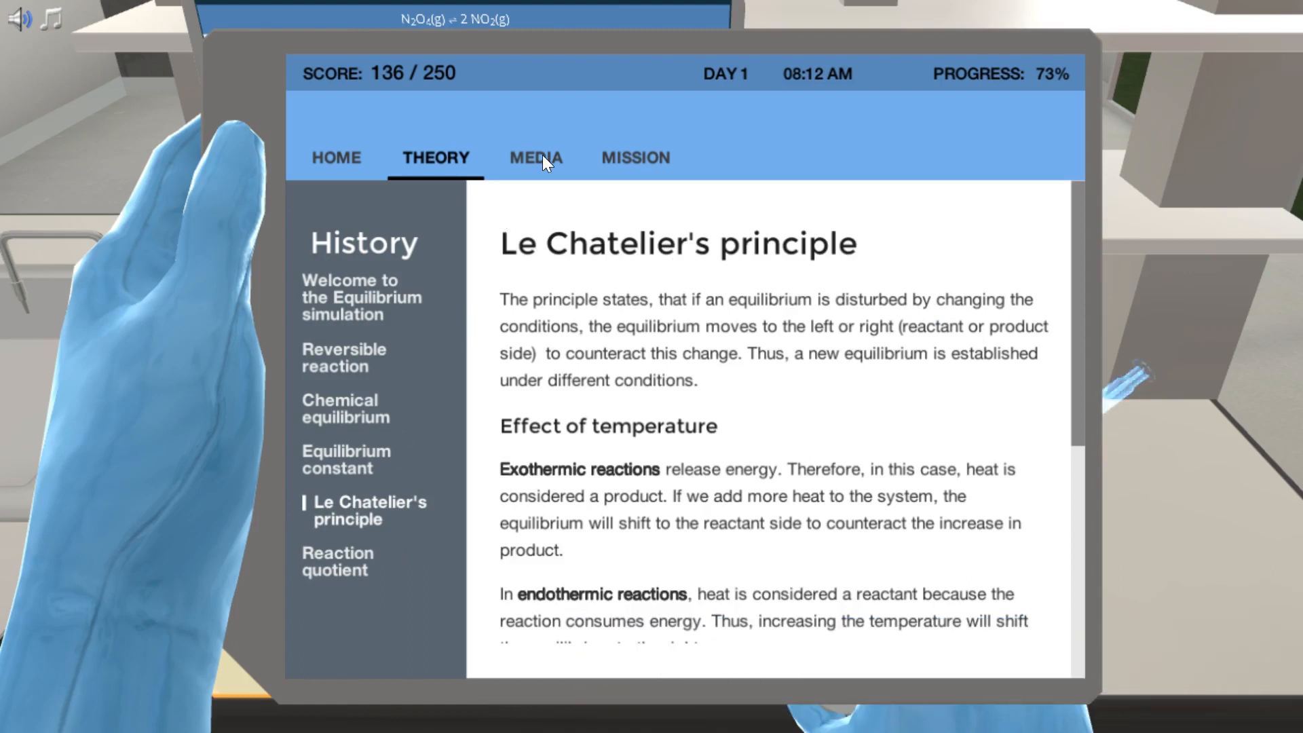
{"action": "left_click", "coordinate": [535, 157]}
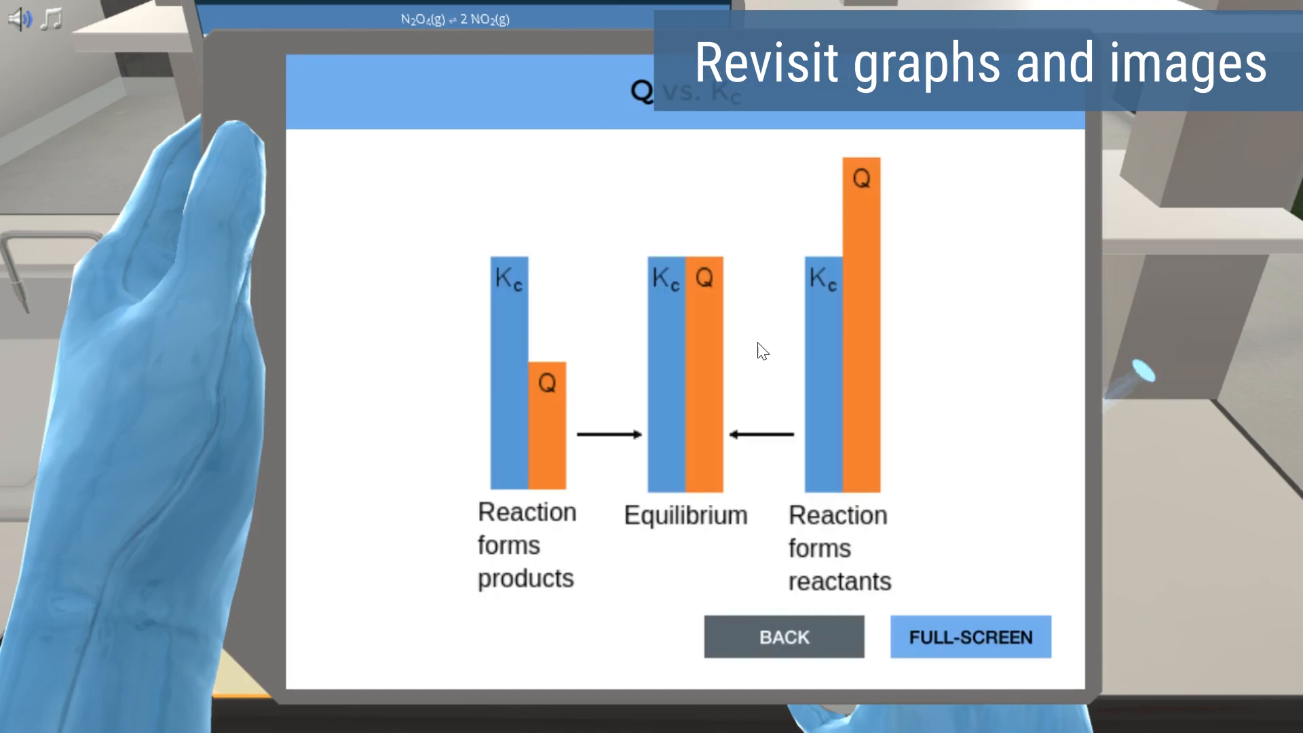
{"action": "mouse_move", "coordinate": [990, 440]}
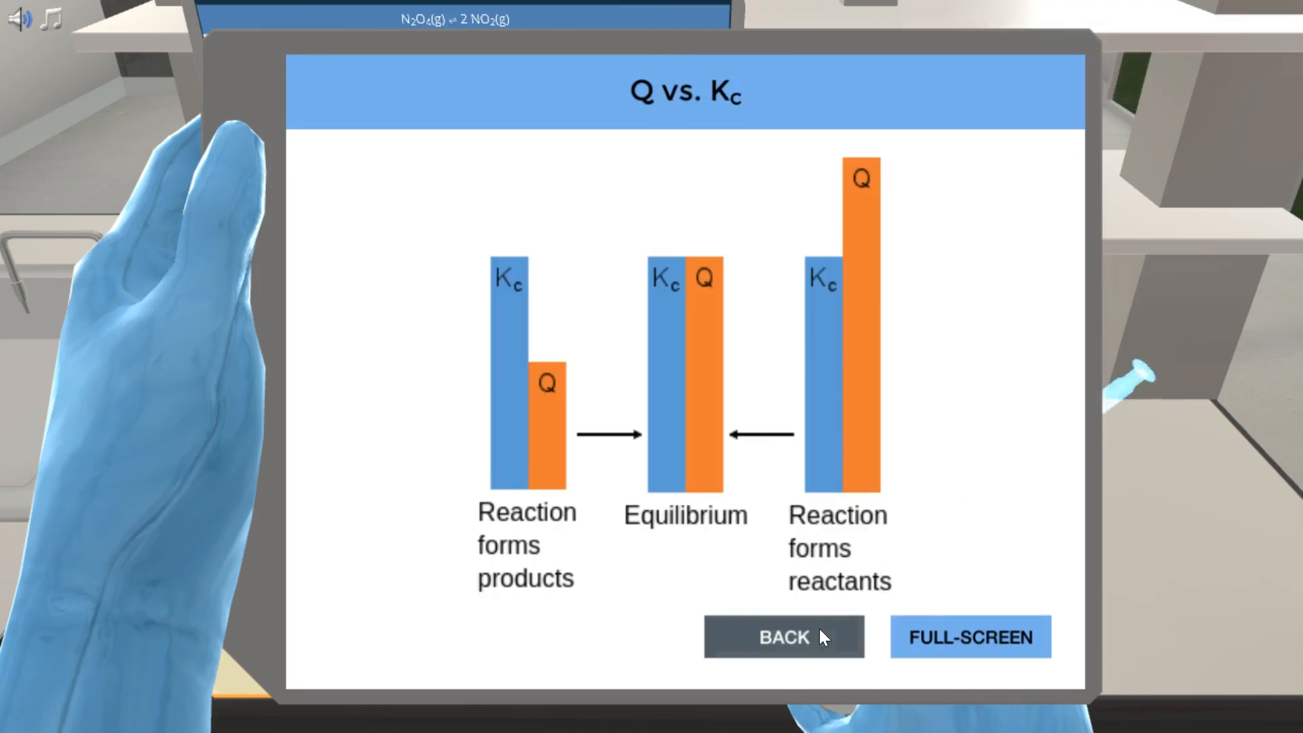
Return from the Q vs. Kc image to the gallery and bring up the Mission checklist.
{"action": "left_click", "coordinate": [782, 637]}
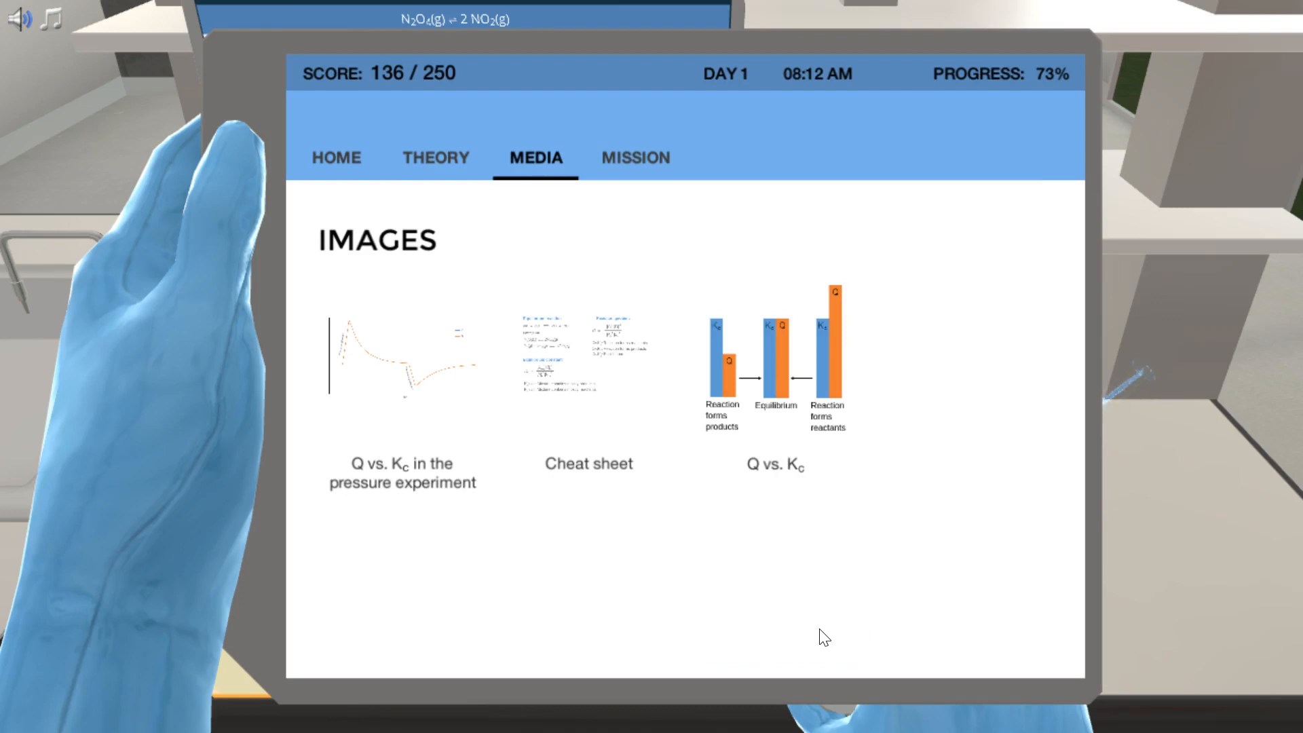
{"action": "mouse_move", "coordinate": [649, 172]}
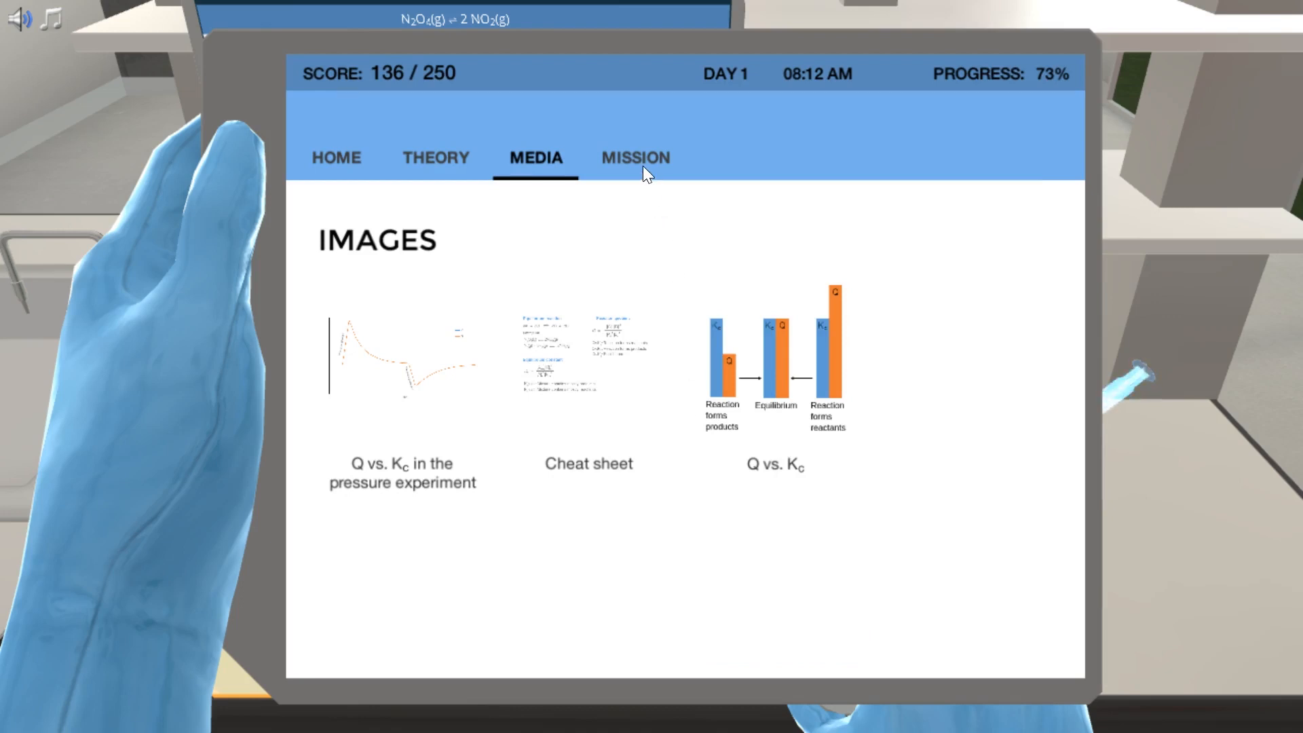
{"action": "left_click", "coordinate": [635, 158]}
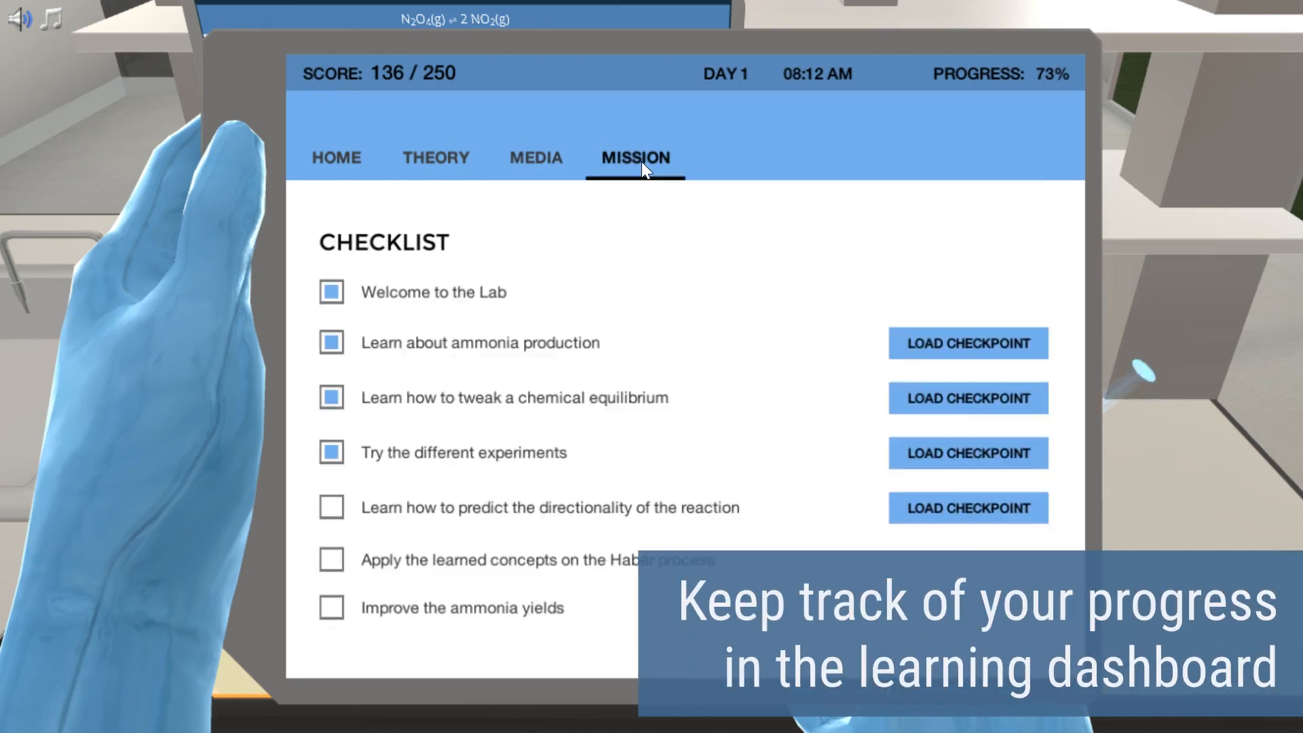